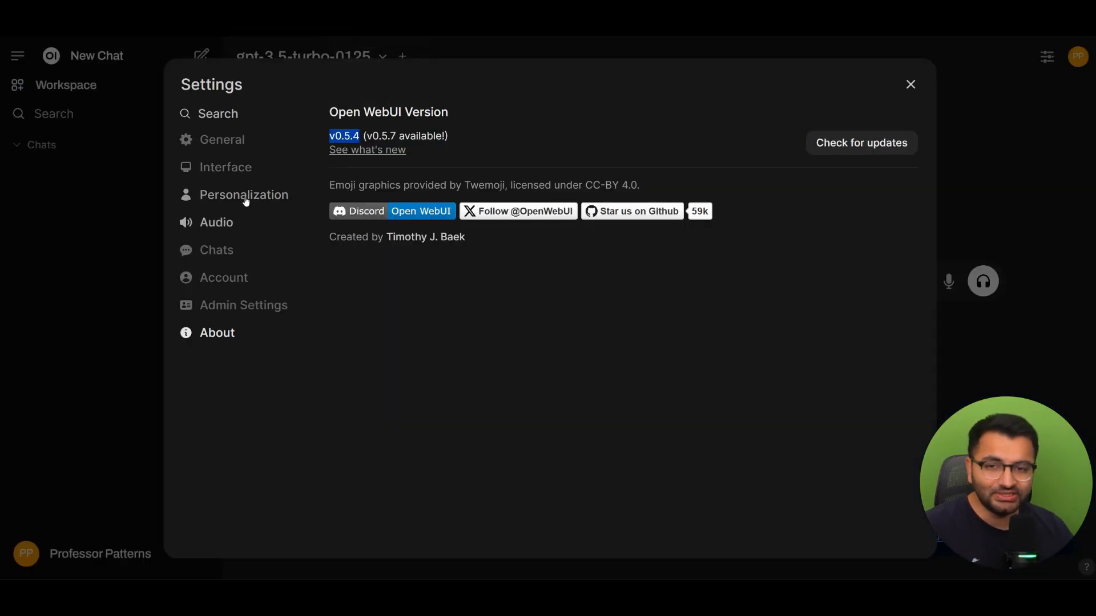
# - Review the saved OpenAI, OpenRouter, DeepSeek and Ollama connections in Admin Panel > Settings > Connections
pyautogui.click(242, 305)
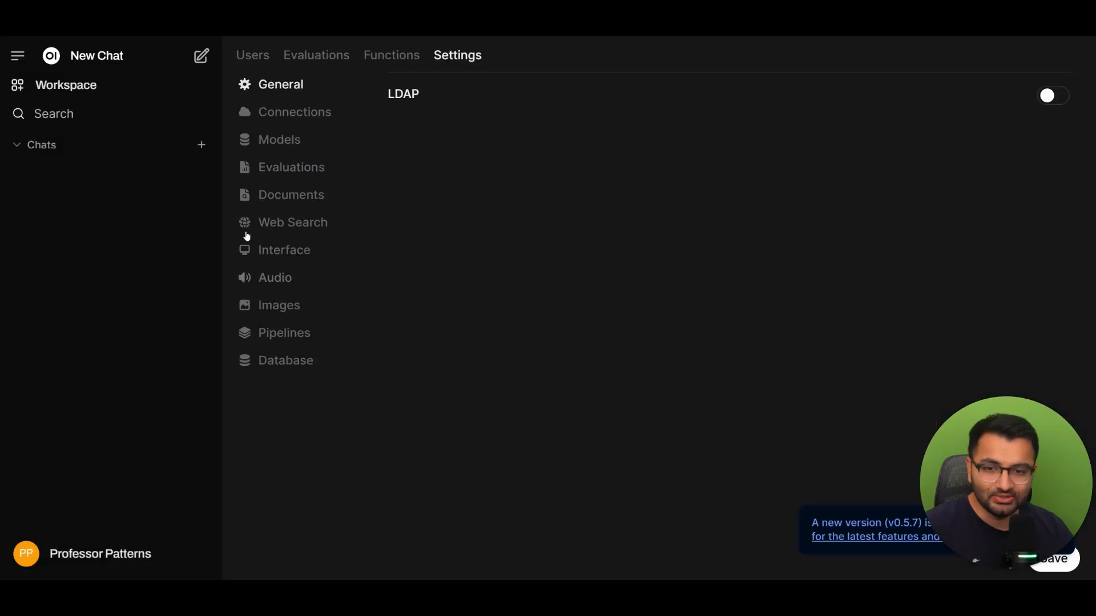
pyautogui.click(294, 112)
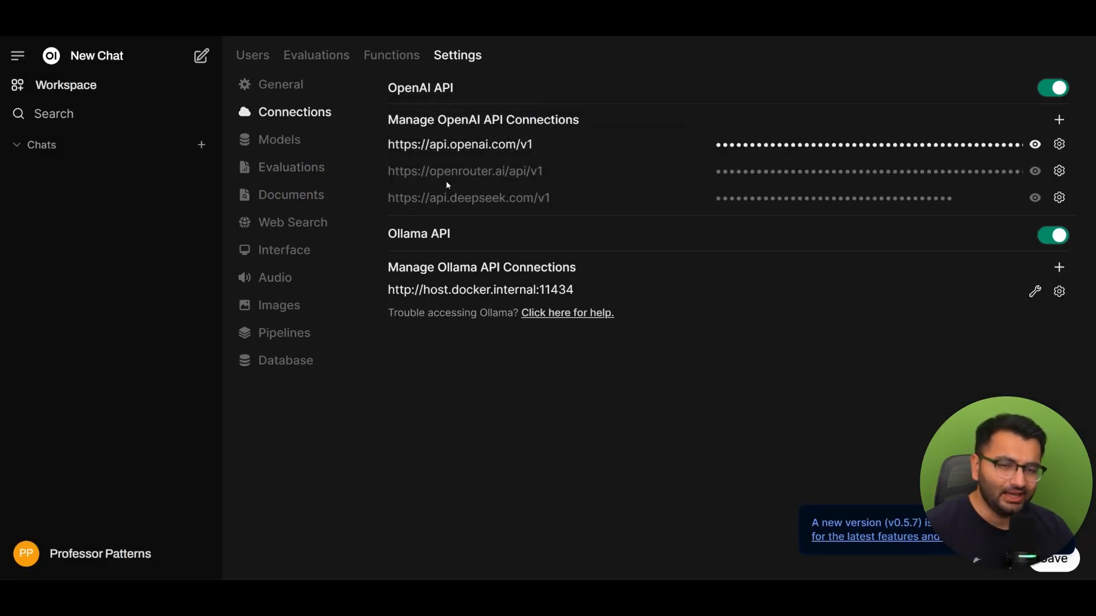
pyautogui.moveTo(464, 170)
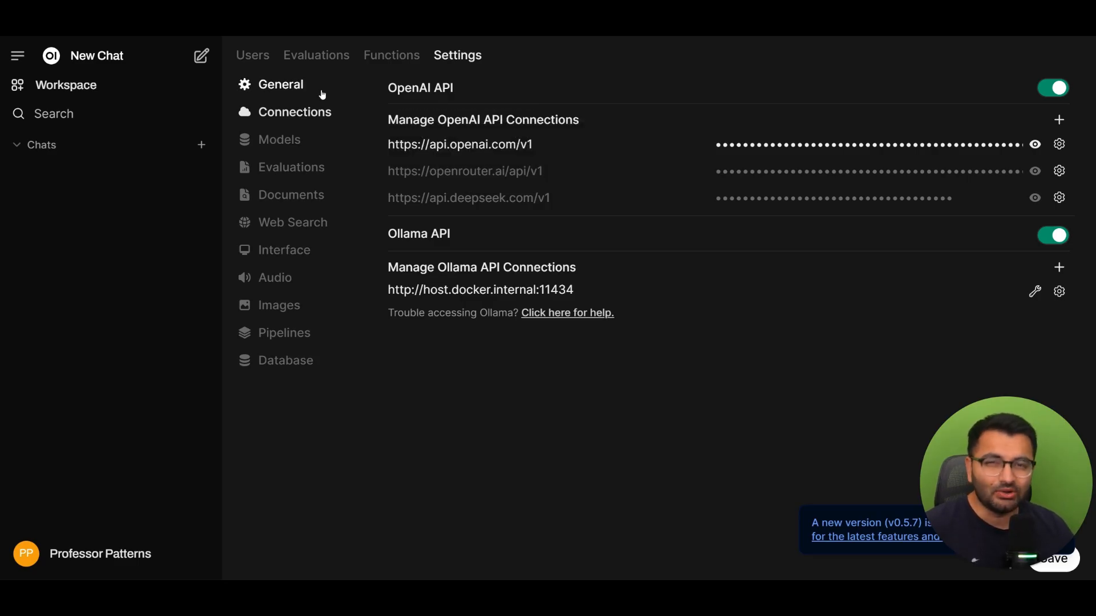
pyautogui.click(294, 112)
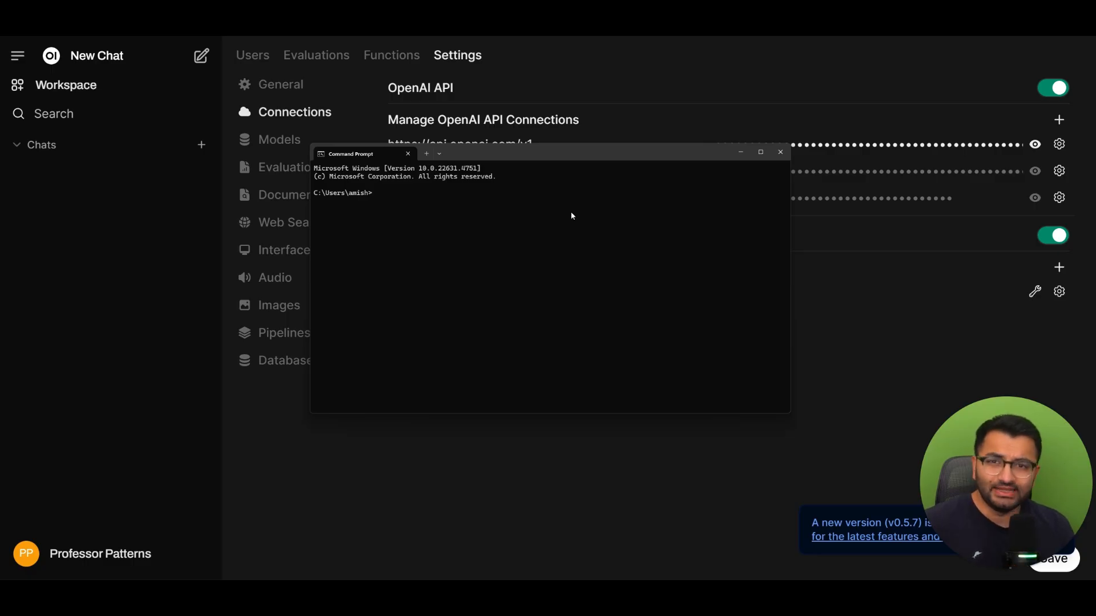
# - Pull ghcr.io/open-webui/open-webui:main, then stop and remove the old open-webui container
pyautogui.write('docker pull ghcr.io/open-webui/open-webui:main')
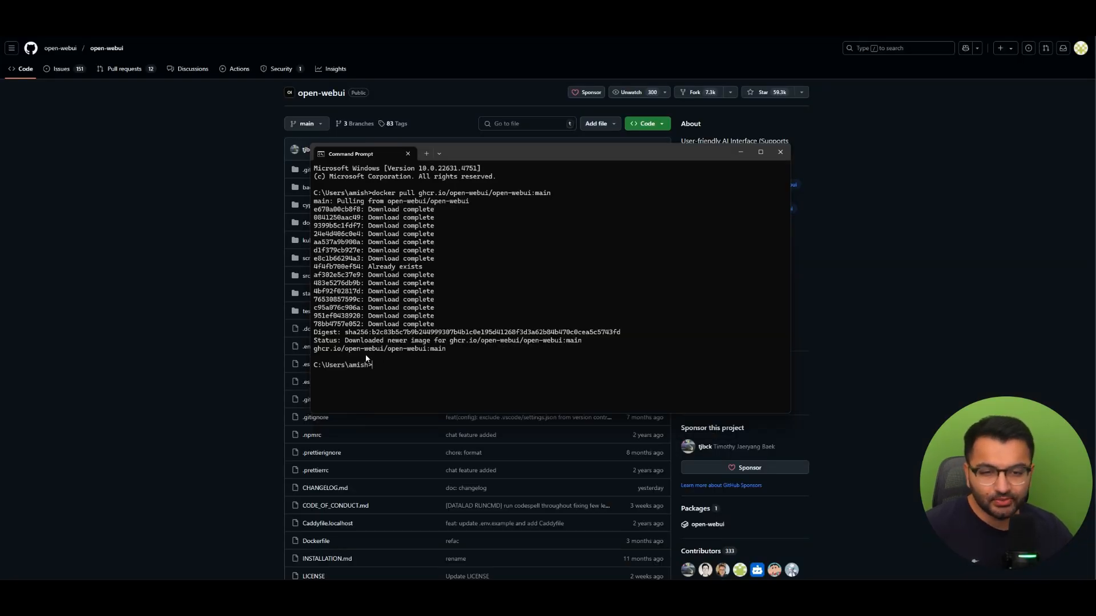
pyautogui.write('docker stop open-webui')
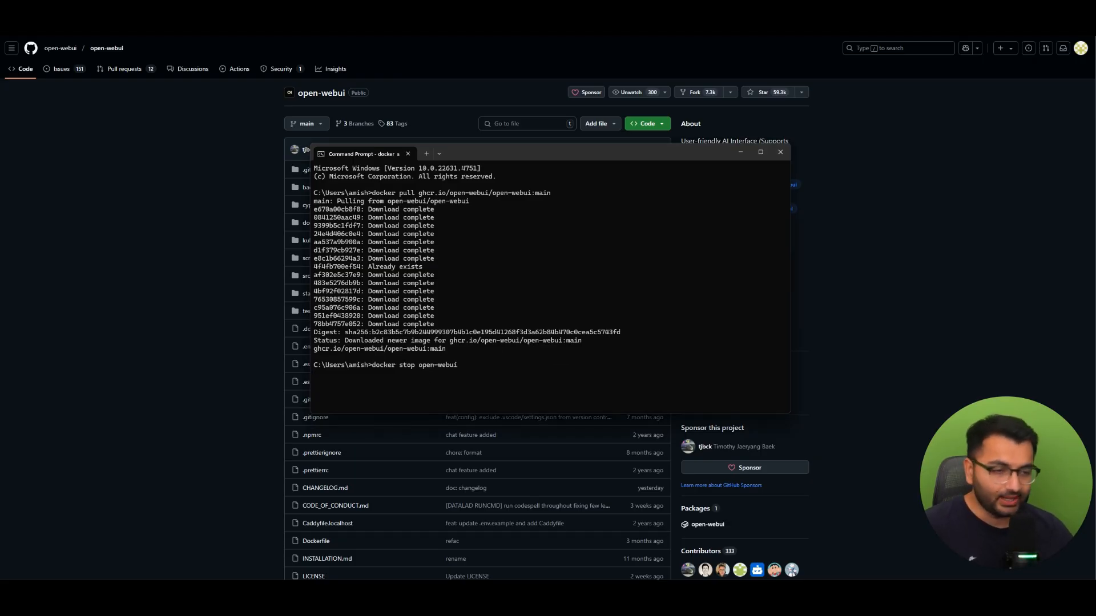
pyautogui.write('docker rm open-webui')
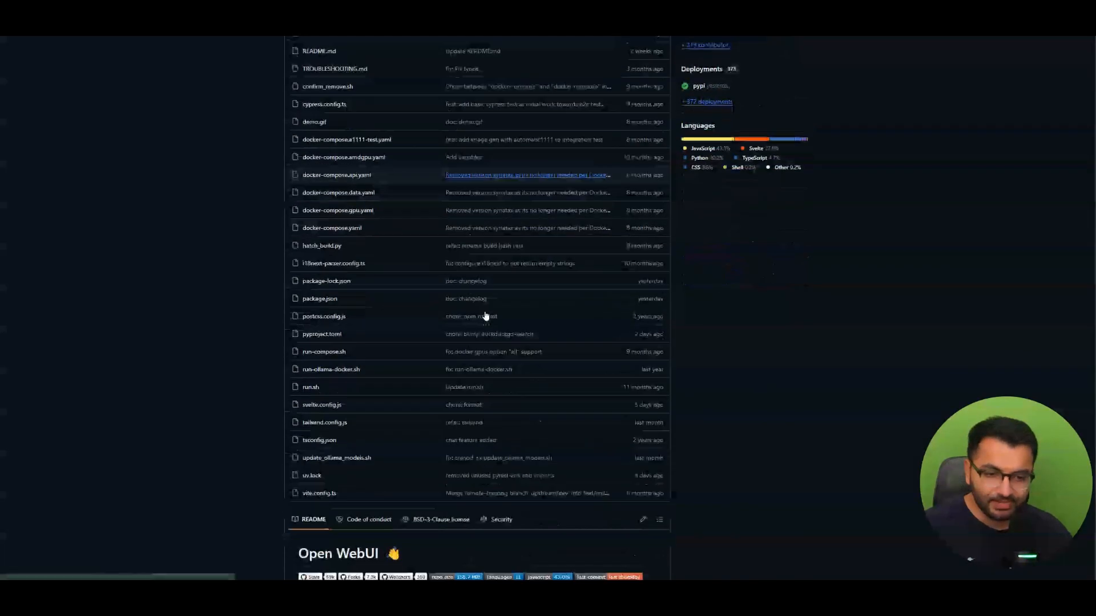
# - Copy the default docker run command from the README's Quick Start with Docker section
pyautogui.scroll(-3)
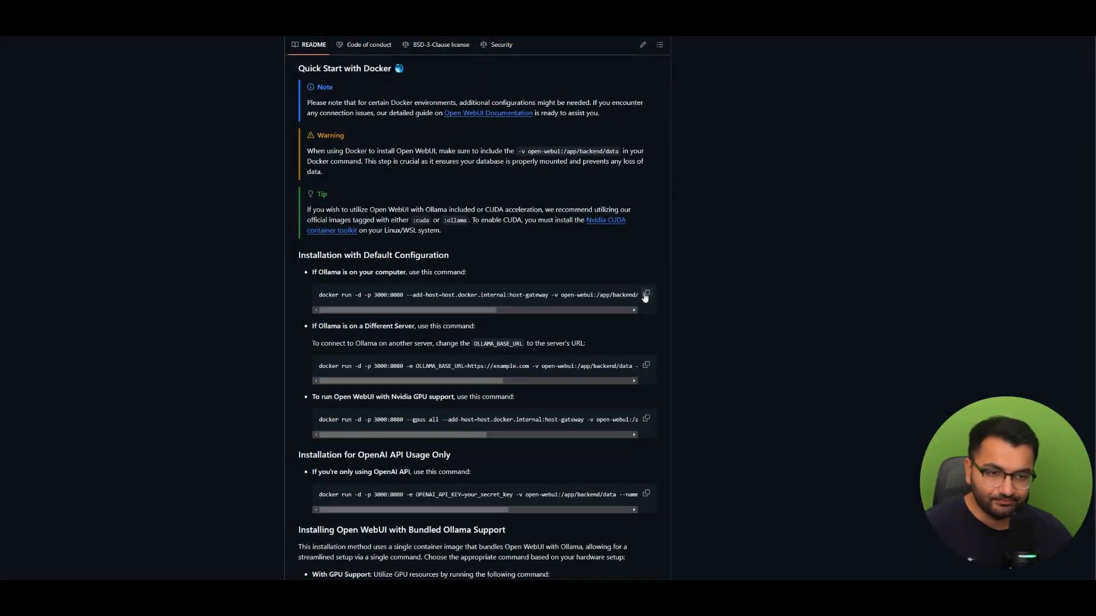
pyautogui.click(645, 294)
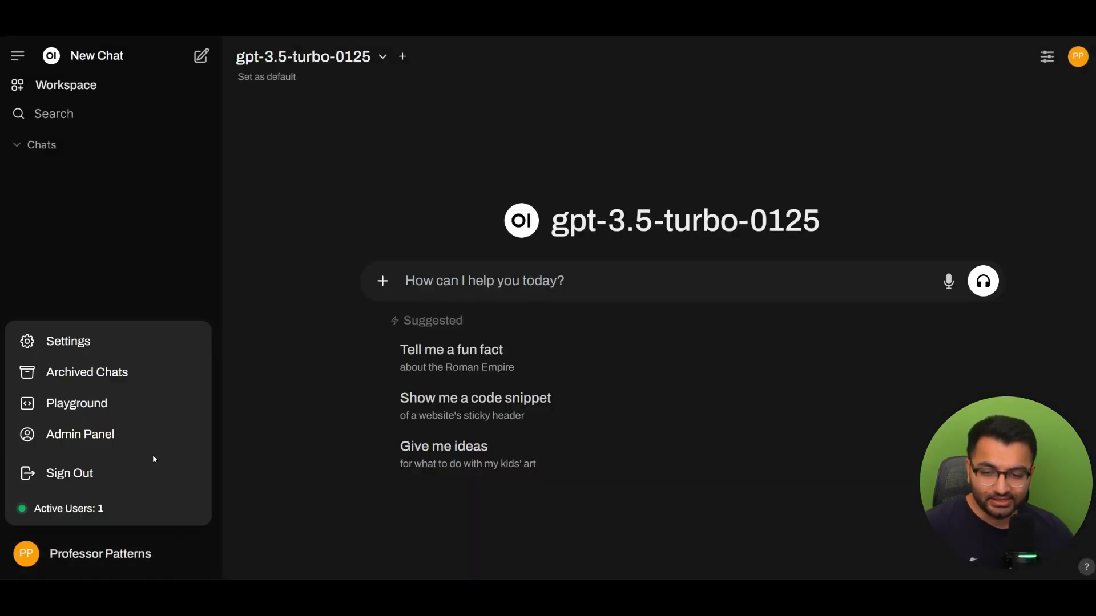
# - Return to the reloaded Open WebUI's Admin Panel and its Settings section
pyautogui.click(79, 434)
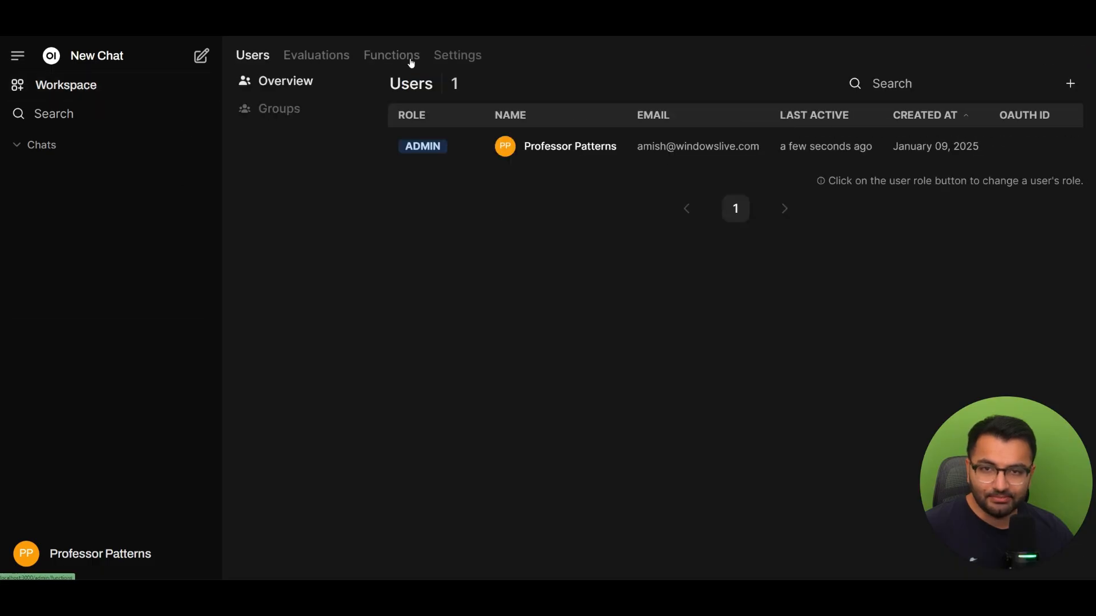
pyautogui.click(457, 54)
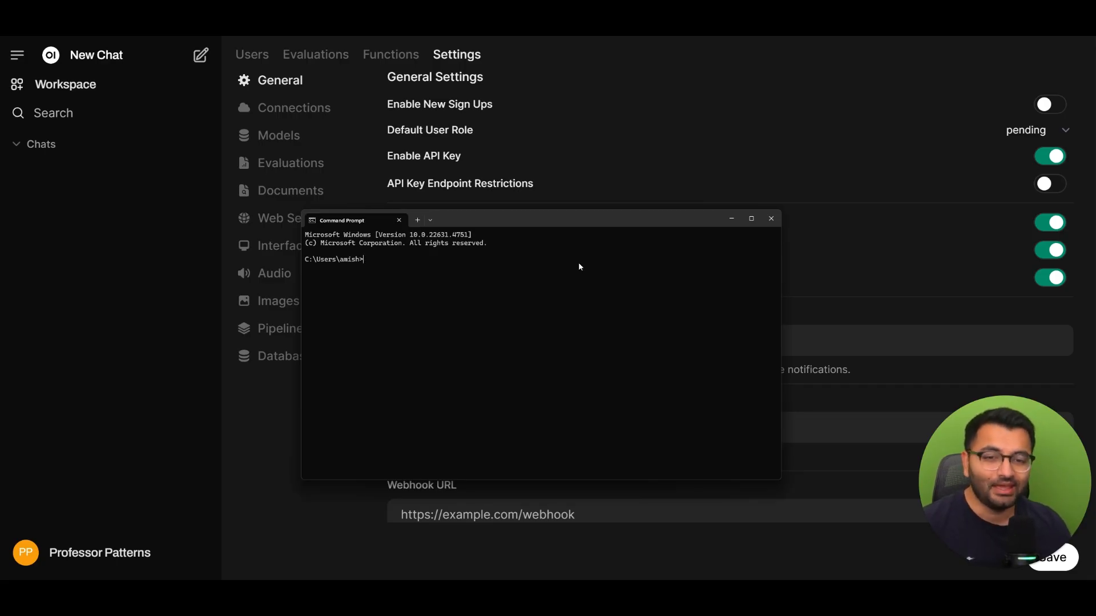
# - Enter the docker run command for a watchtower container with --restart always watching open-webui
pyautogui.write('docker run -d --name watchtower --restart always -v /var/run/docker.sock:/var/run/docker.sock containrrr/watchtower open-webui')
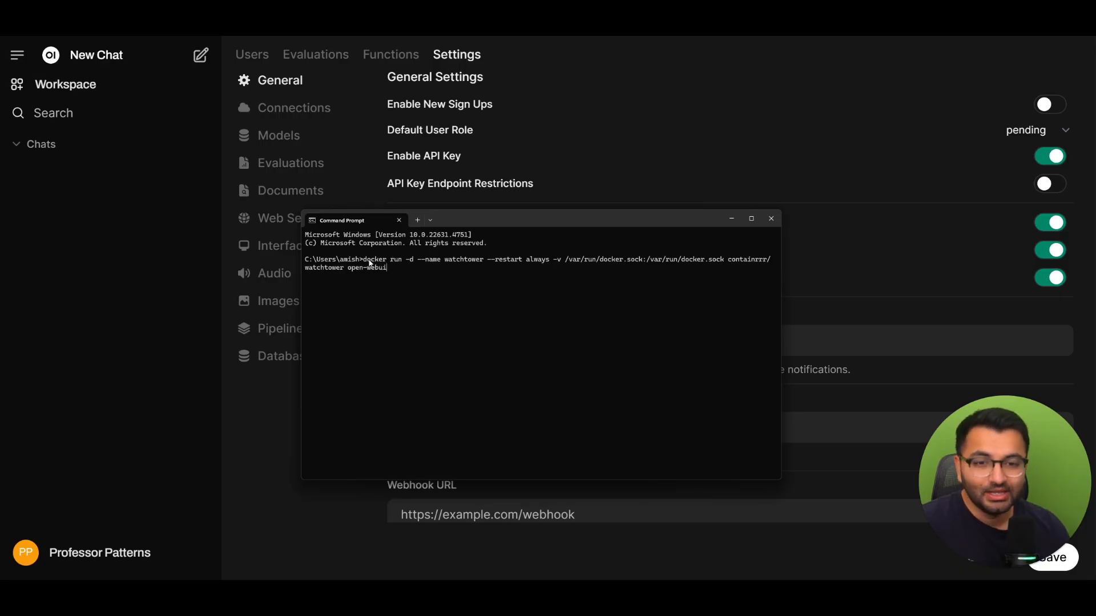
pyautogui.moveTo(363, 259); pyautogui.dragTo(461, 259)
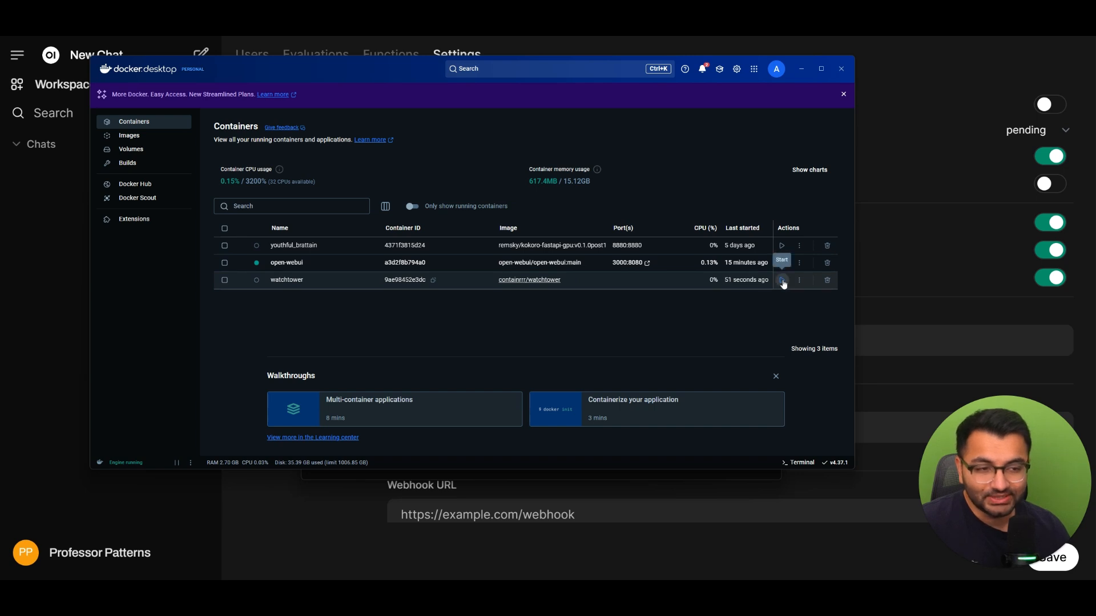
# - Start the watchtower container so it runs alongside open-webui
pyautogui.click(781, 279)
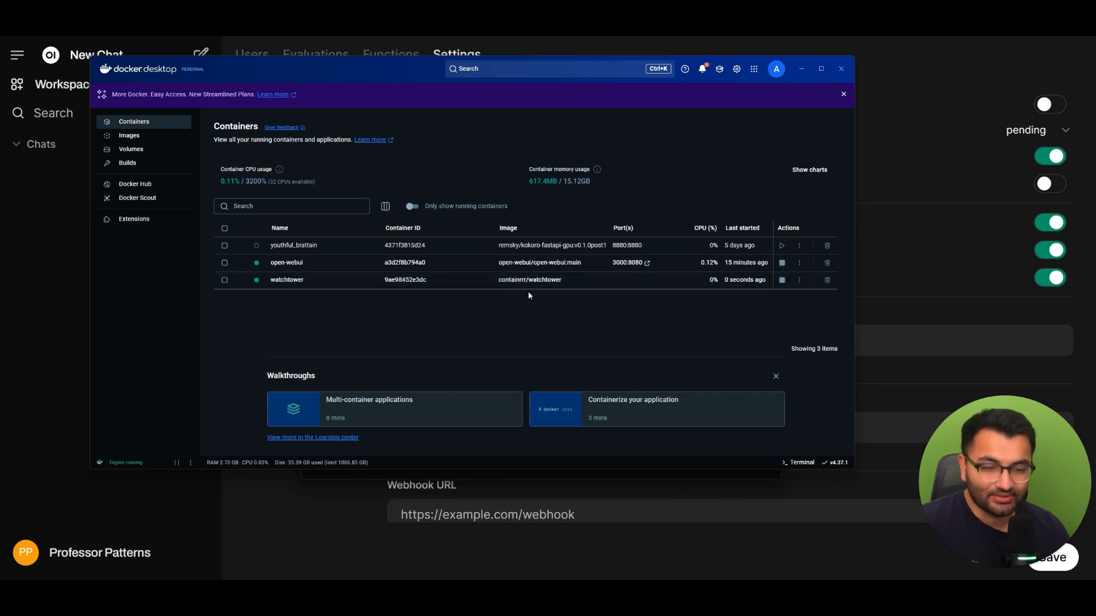
pyautogui.moveTo(591, 307)
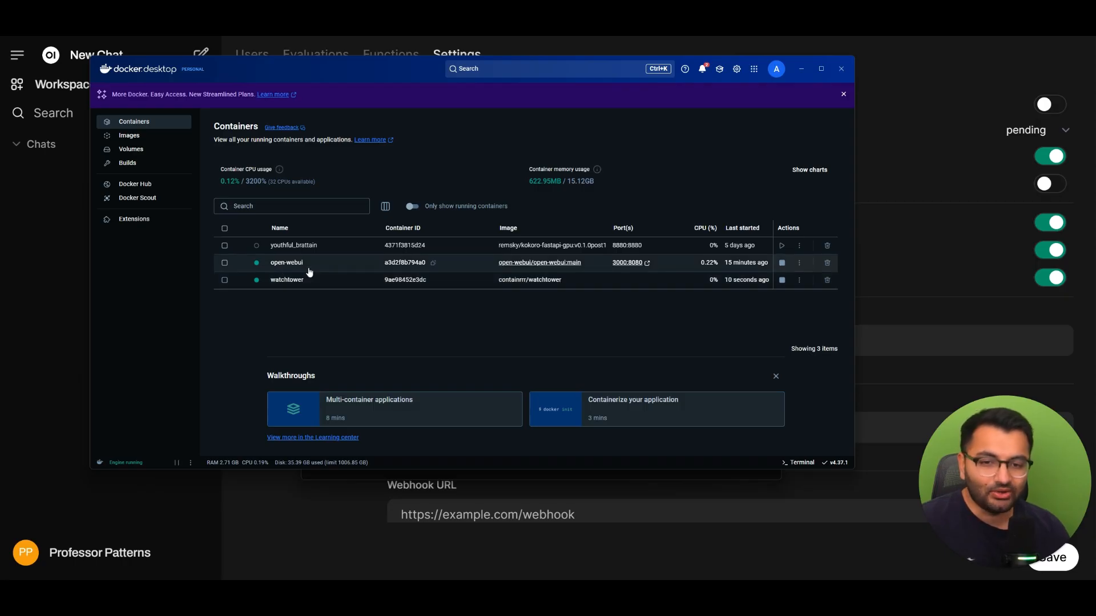
pyautogui.moveTo(385, 315)
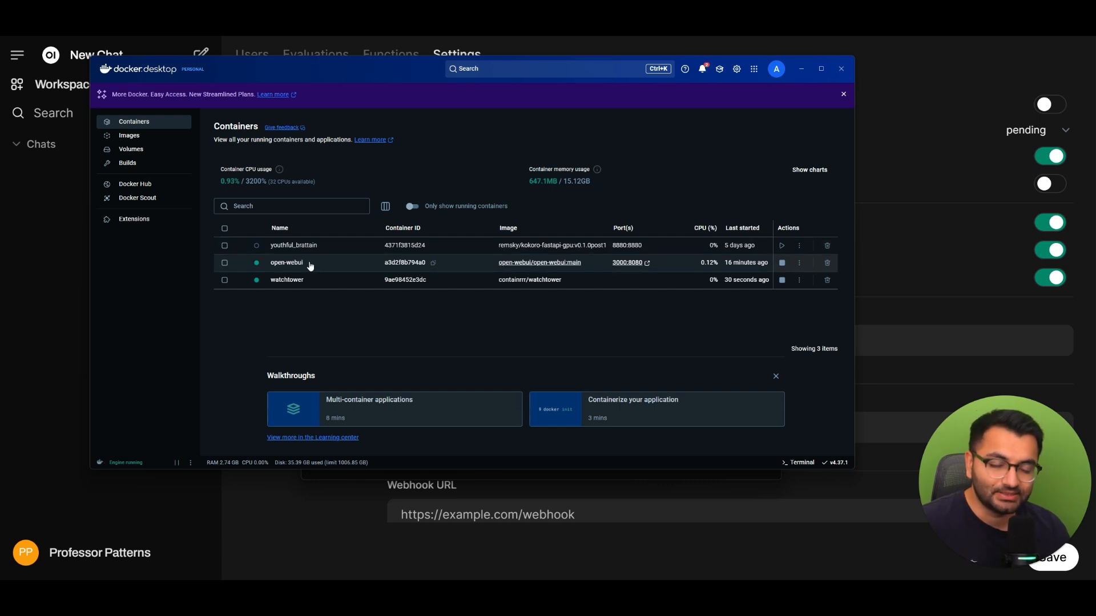
pyautogui.moveTo(347, 283)
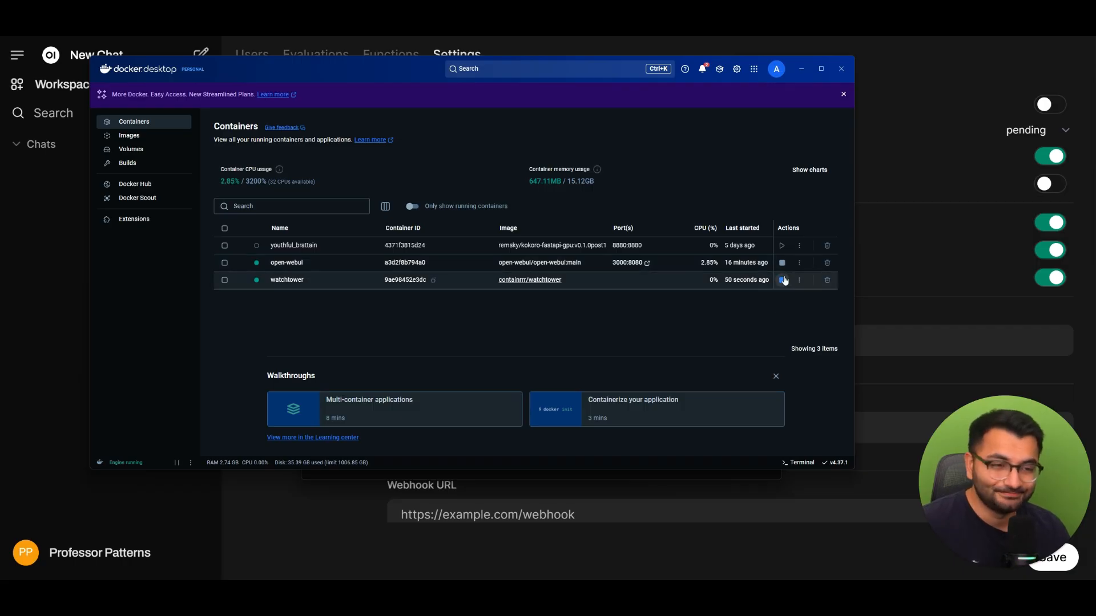
pyautogui.moveTo(781, 279)
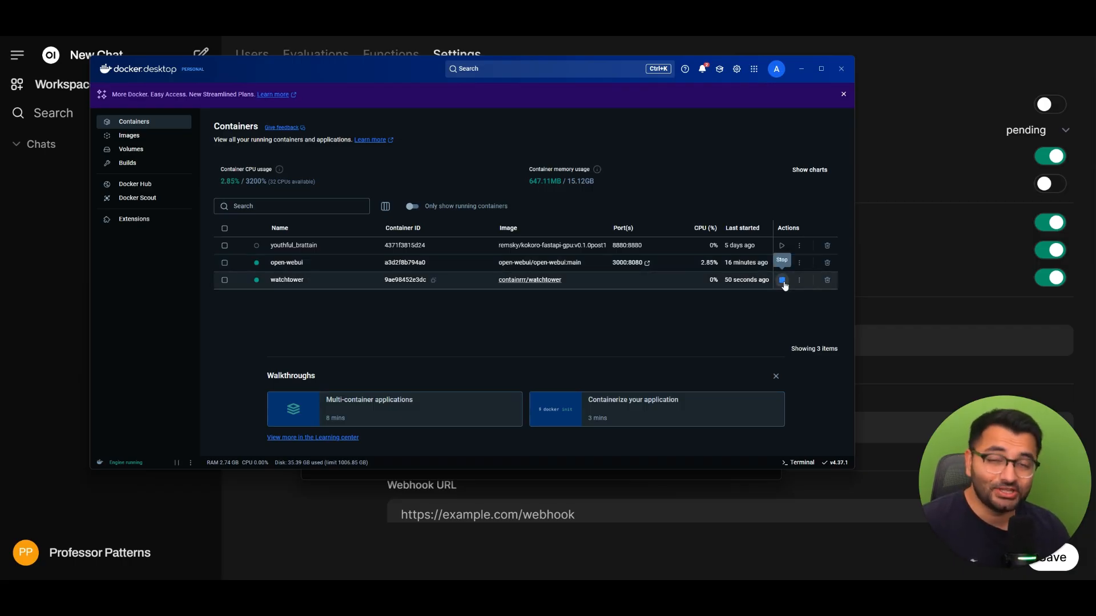